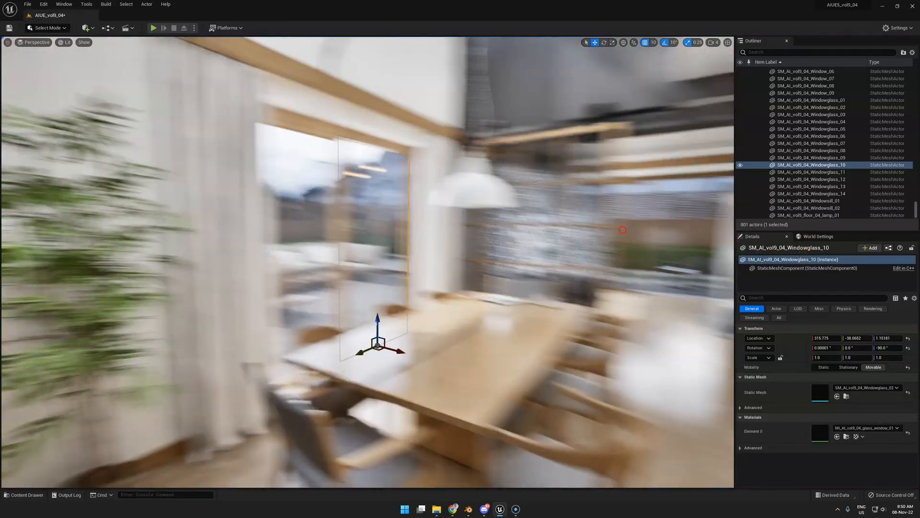
- Add a Sphere from Quick Add > Shapes to the level and show the content folders
{"action": "left_click", "coordinate": [86, 28]}
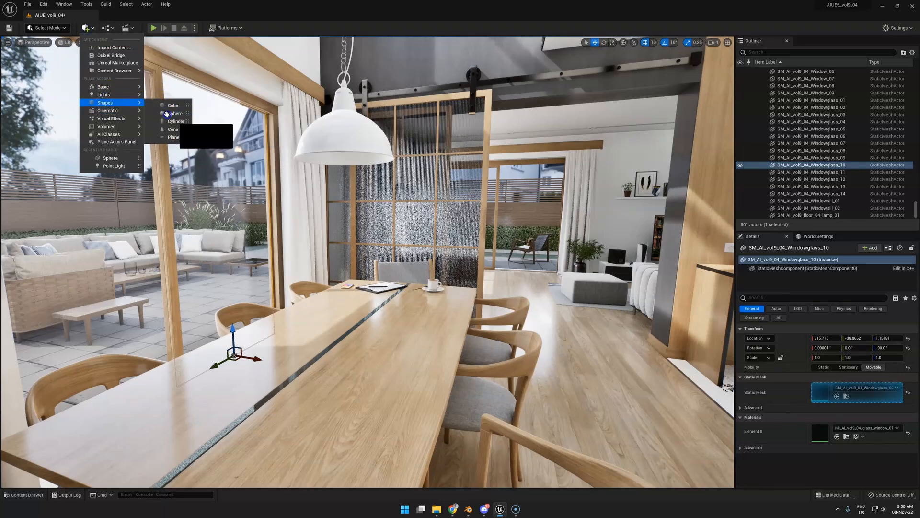
{"action": "left_click", "coordinate": [175, 113]}
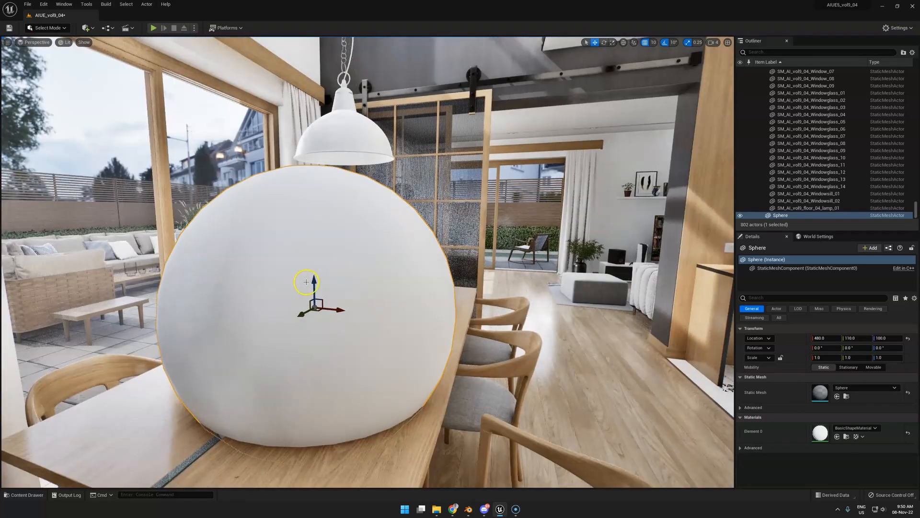
{"action": "left_click", "coordinate": [23, 495]}
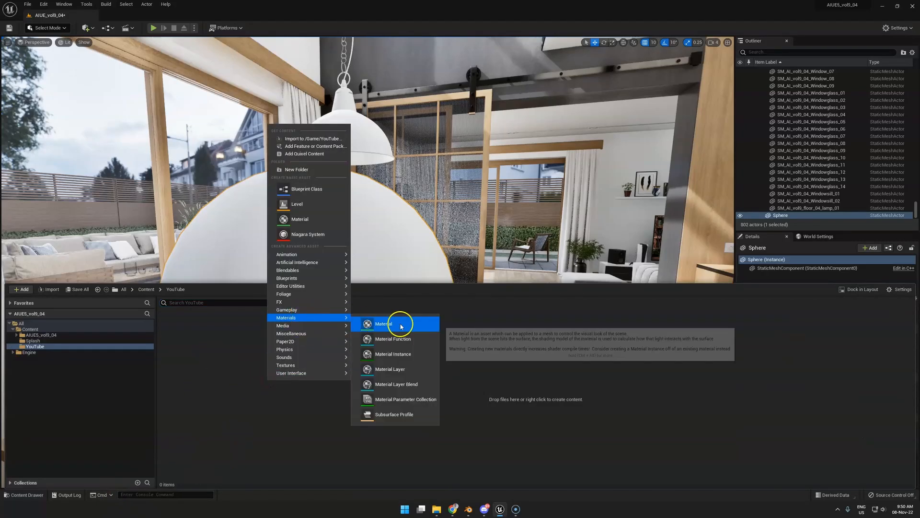
- Create material M_Master in the YouTube folder and bring it up in the Material Editor
{"action": "left_click", "coordinate": [382, 323]}
{"action": "type", "text": "M_Master"}
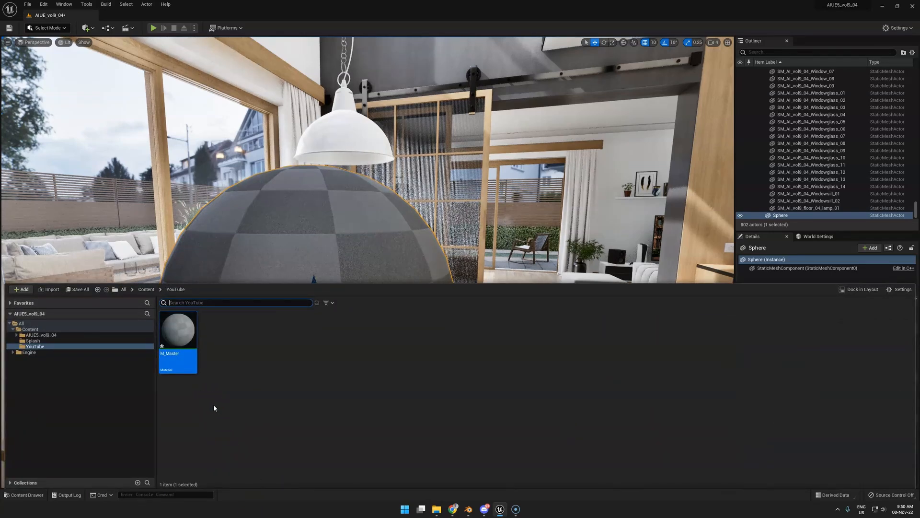
{"action": "double_click", "coordinate": [178, 329]}
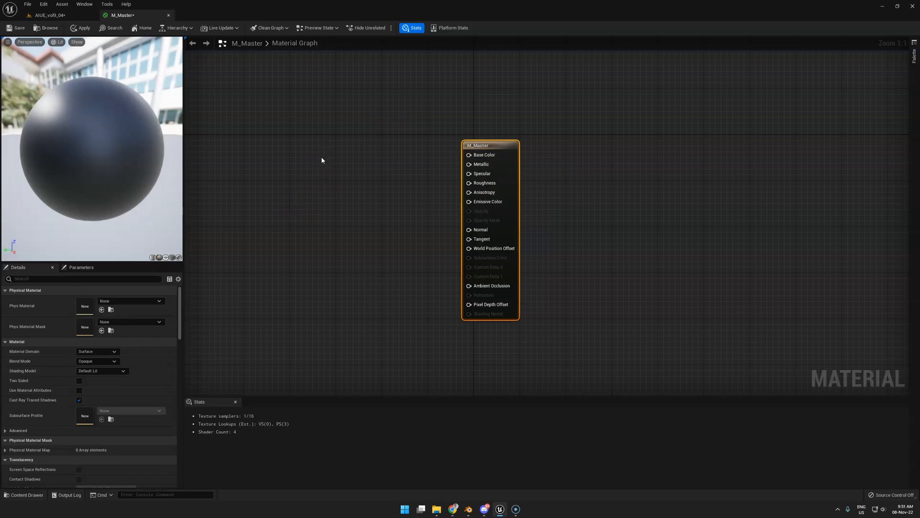
{"action": "mouse_move", "coordinate": [313, 160]}
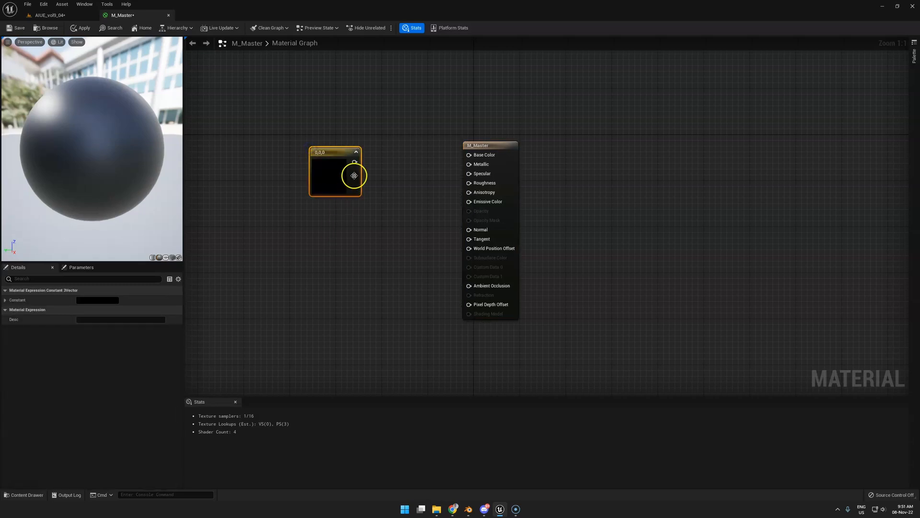
- Wire a blue Constant3Vector into Base Color and add a Constant node beside it
{"action": "left_click_drag", "start_coordinate": [355, 162], "coordinate": [469, 155]}
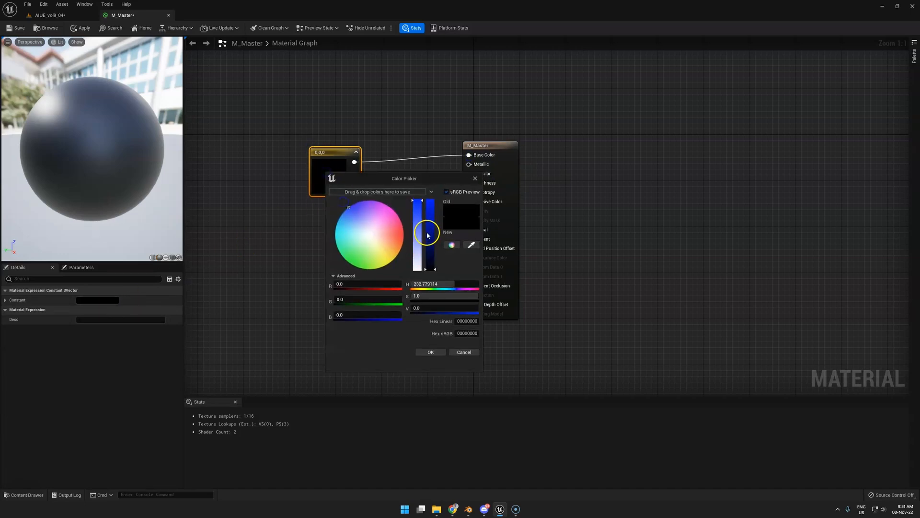
{"action": "left_click", "coordinate": [430, 352]}
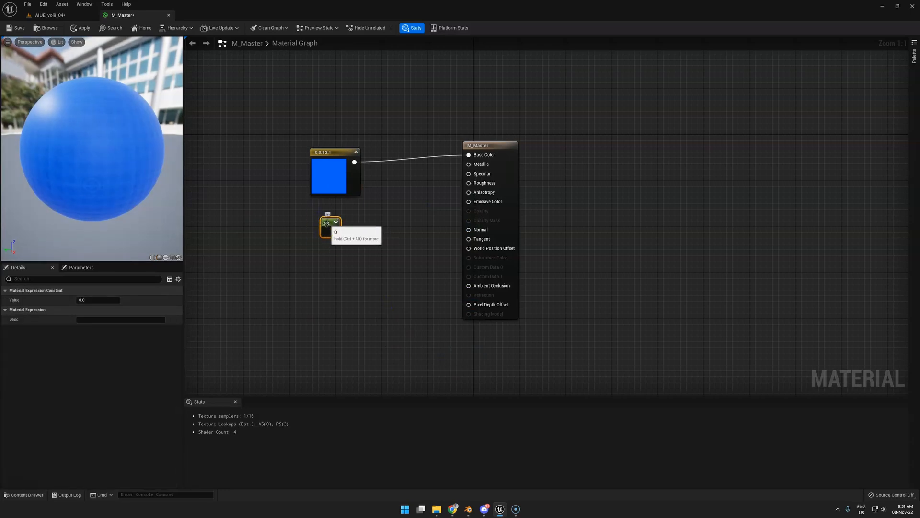
{"action": "left_click_drag", "start_coordinate": [356, 224], "coordinate": [244, 279]}
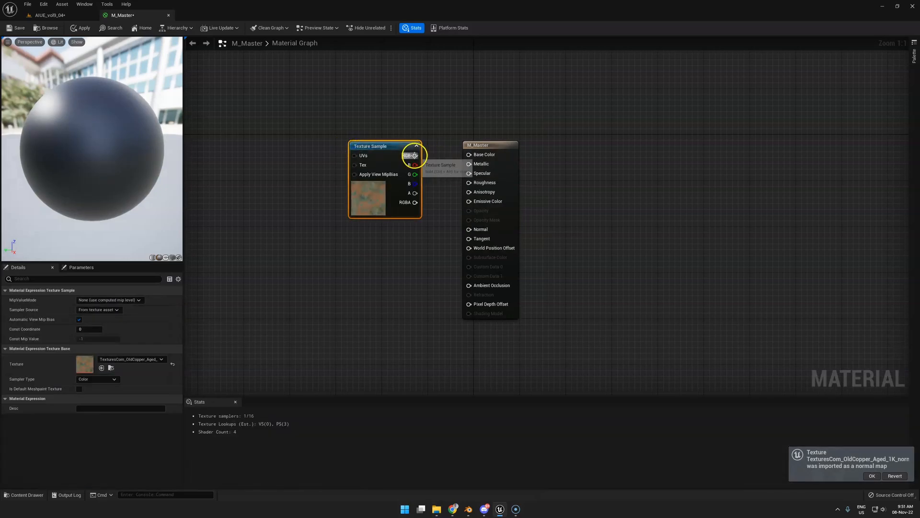
- Connect the copper Texture Sample's RGB output to Base Color
{"action": "left_click_drag", "start_coordinate": [415, 156], "coordinate": [469, 154]}
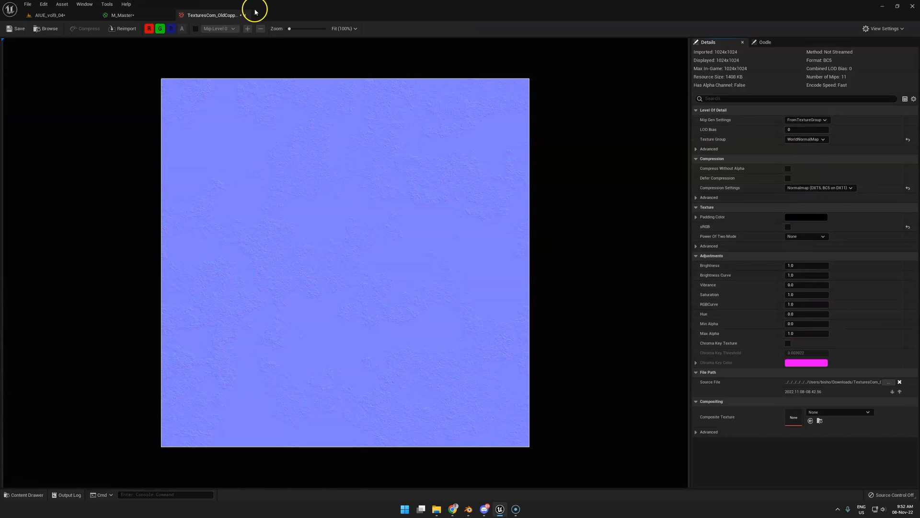
- Close the copper normal map texture after checking its settings and return to M_Master
{"action": "left_click", "coordinate": [121, 15]}
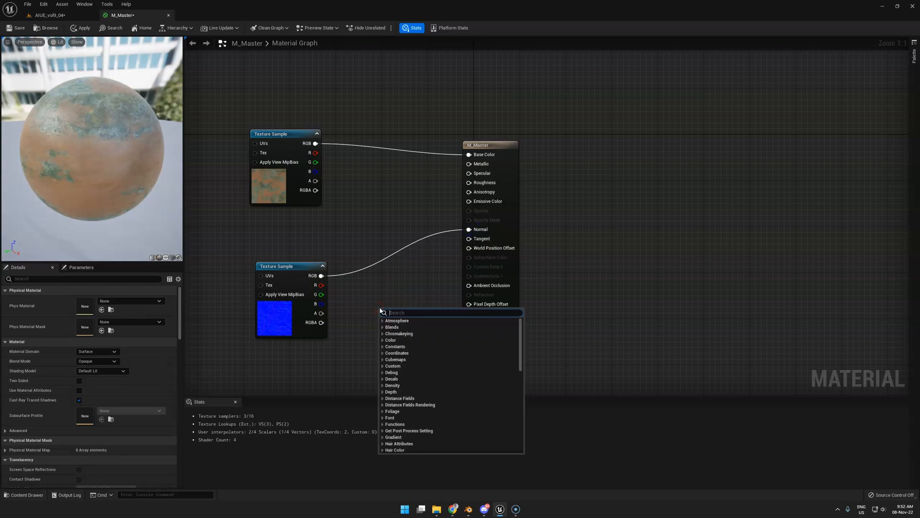
- Insert FlattenNormal before Normal with a flatness Constant, trying values 2.0 and 10.0
{"action": "left_click", "coordinate": [404, 320]}
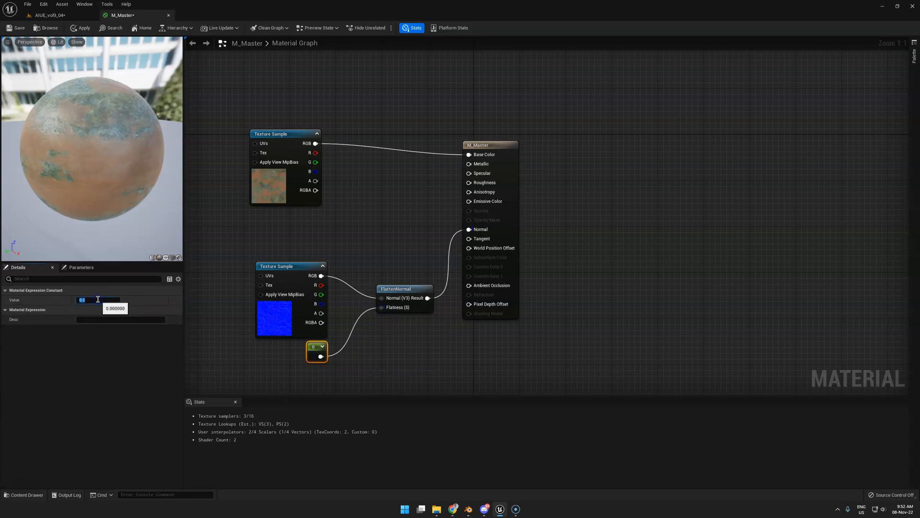
{"action": "type", "text": "2.0"}
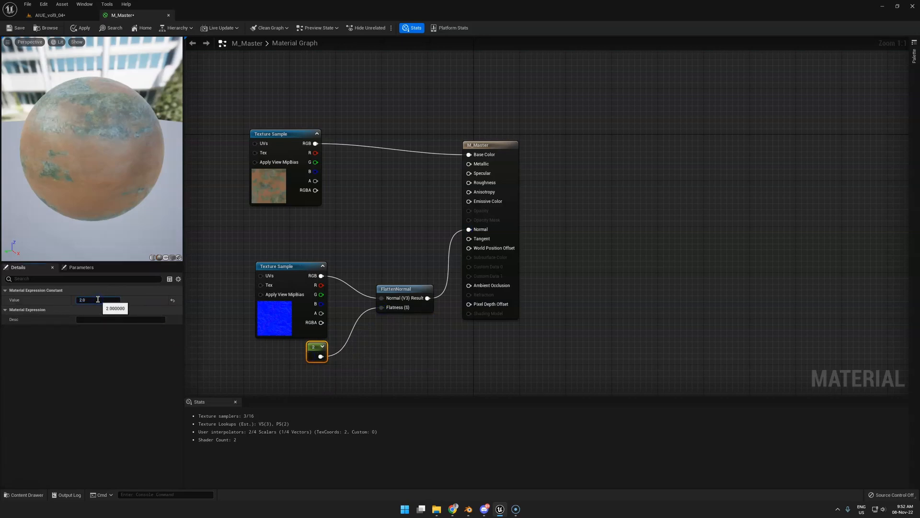
{"action": "type", "text": "10.0"}
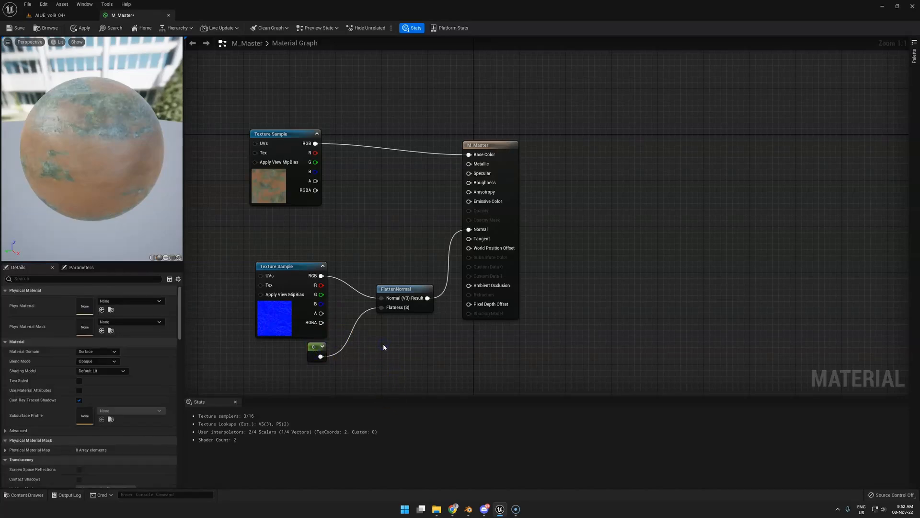
{"action": "left_click", "coordinate": [25, 494]}
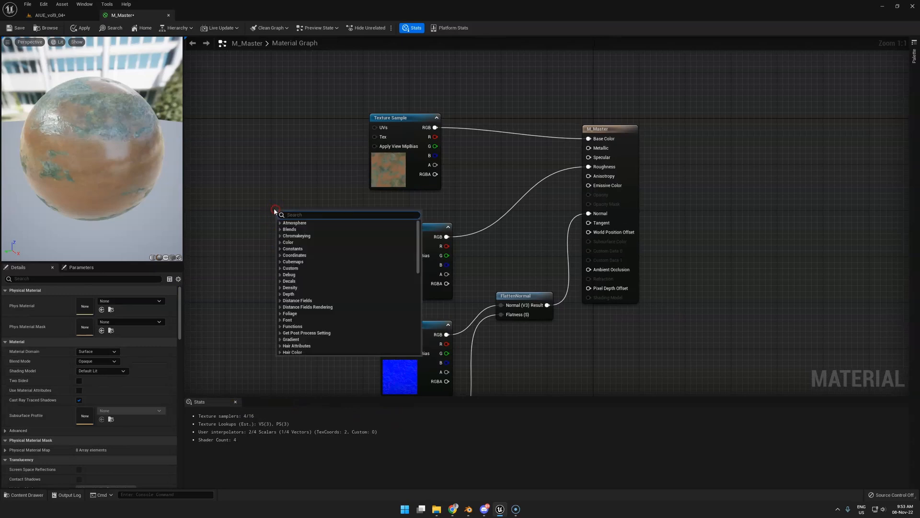
- Tile the copper textures with TexCoord multiplied by a Constant of 20 feeding every UVs pin
{"action": "type", "text": "coor"}
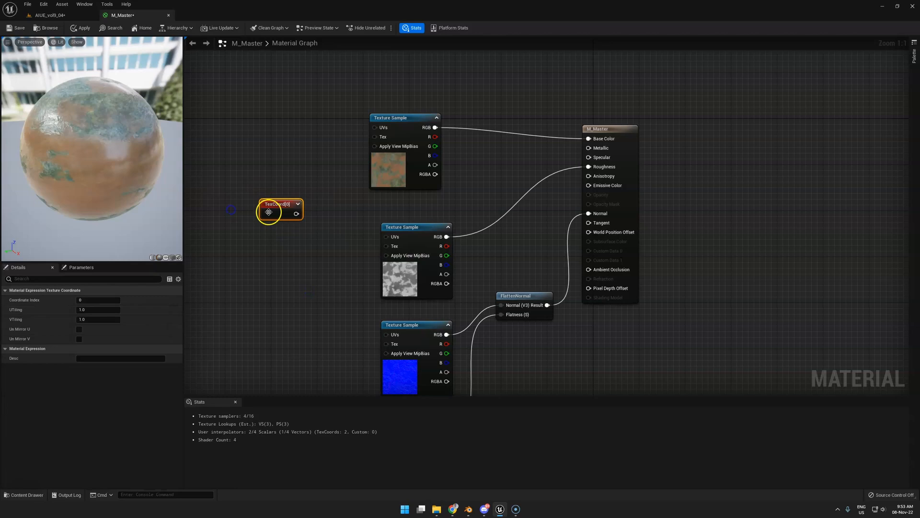
{"action": "left_click_drag", "start_coordinate": [297, 213], "coordinate": [317, 175]}
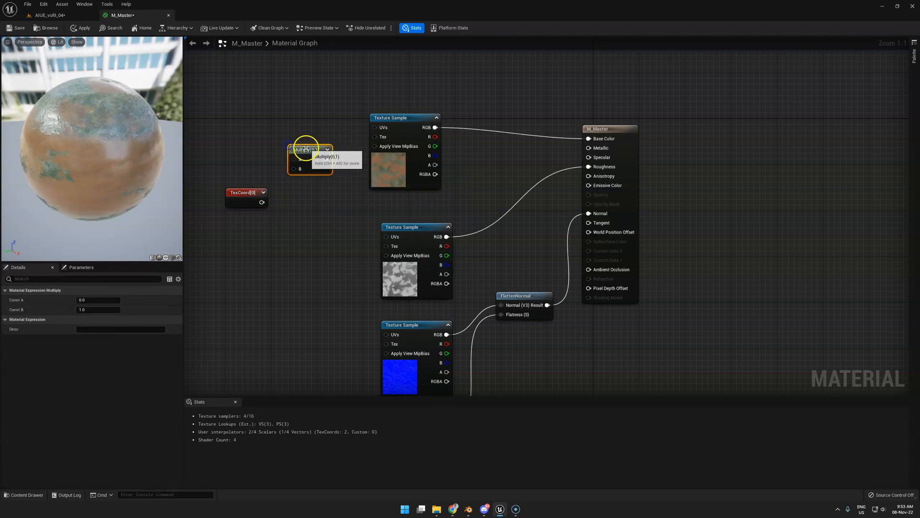
{"action": "left_click_drag", "start_coordinate": [305, 149], "coordinate": [316, 195]}
{"action": "type", "text": "10"}
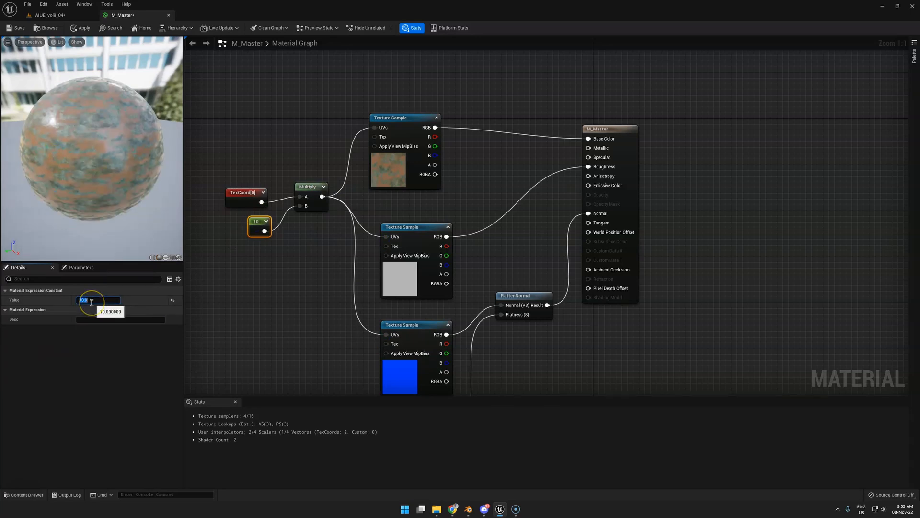
{"action": "type", "text": "20.0"}
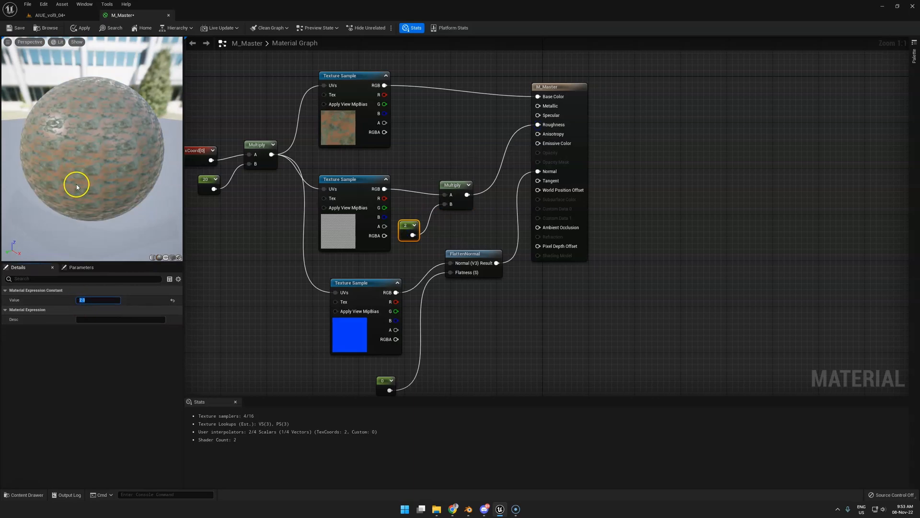
- Zoom out to view the roughness Multiply with its constant in the full graph
{"action": "scroll", "scroll_direction": "down", "scroll_amount": 3}
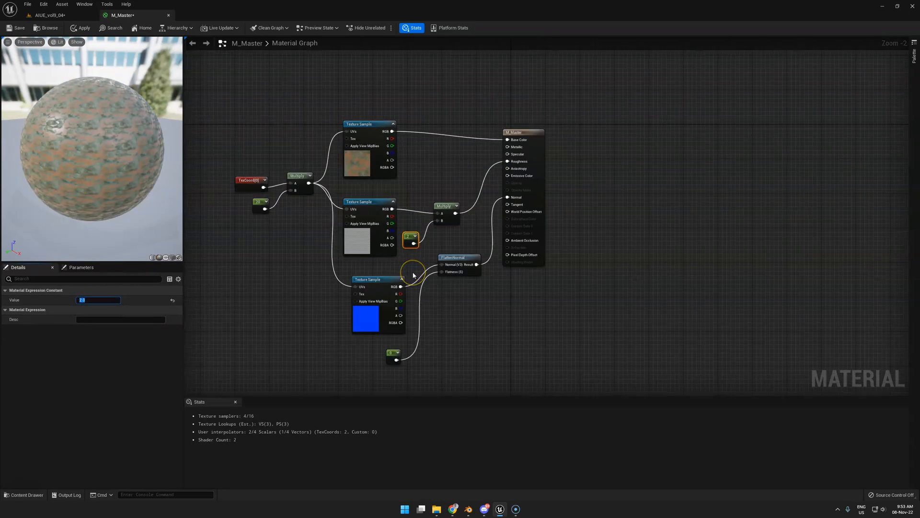
{"action": "mouse_move", "coordinate": [271, 161]}
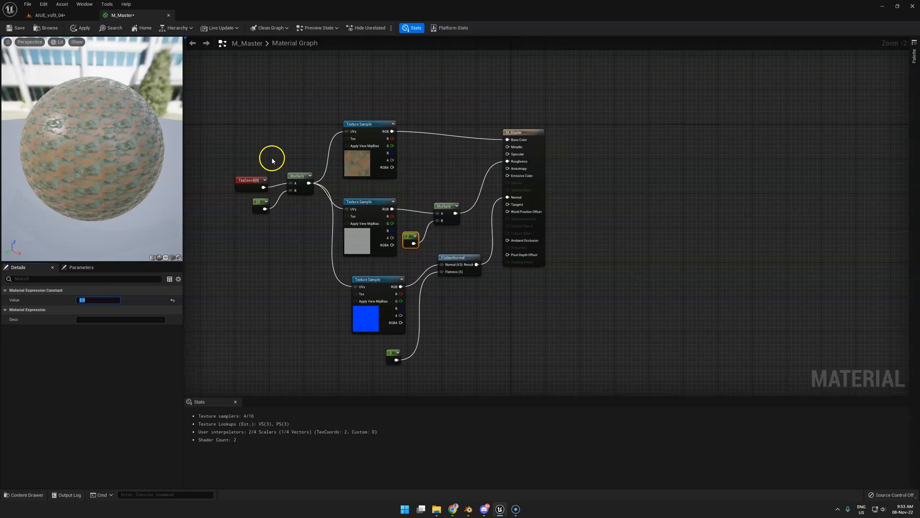